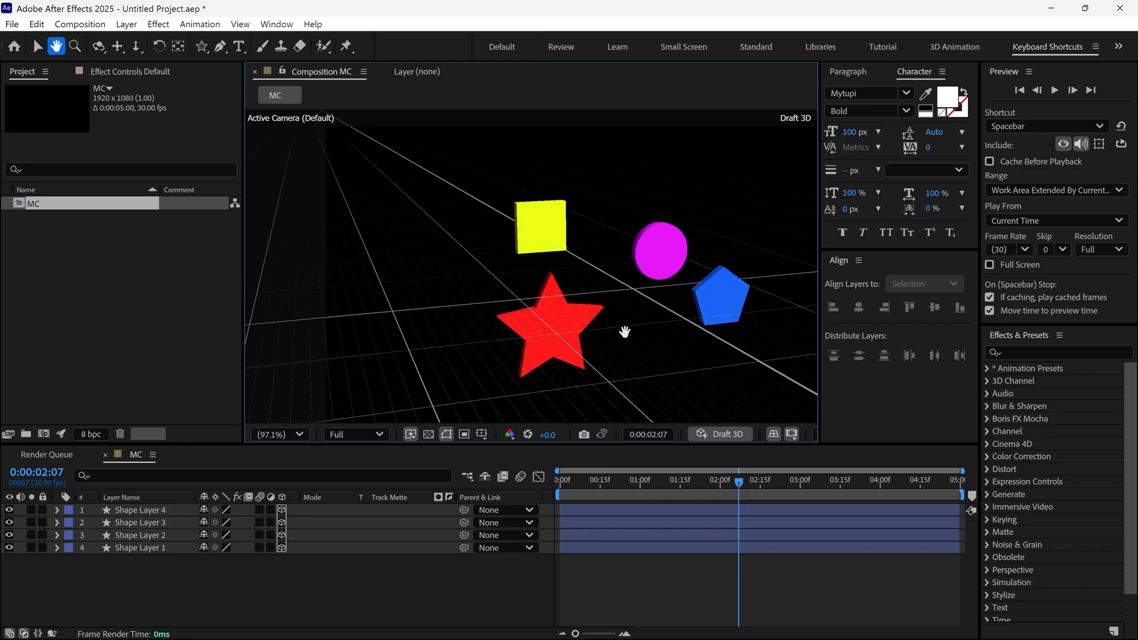
# Step: Preview Box at frame 16 and one second, then parent Circle to 2. Box
pyautogui.click(98, 46)
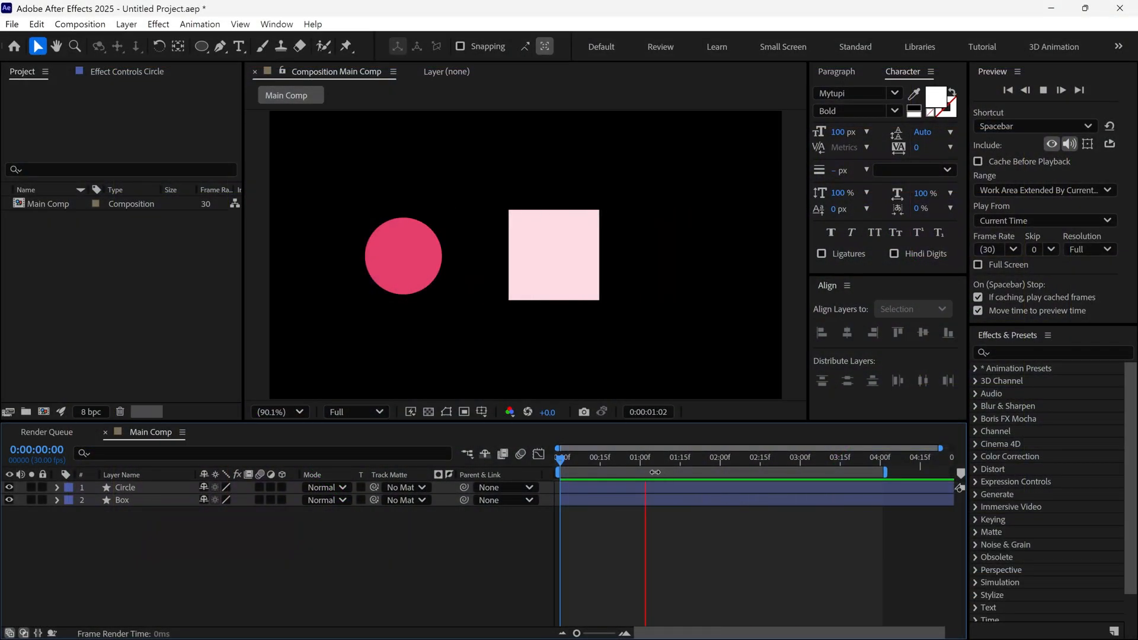
pyautogui.click(602, 457)
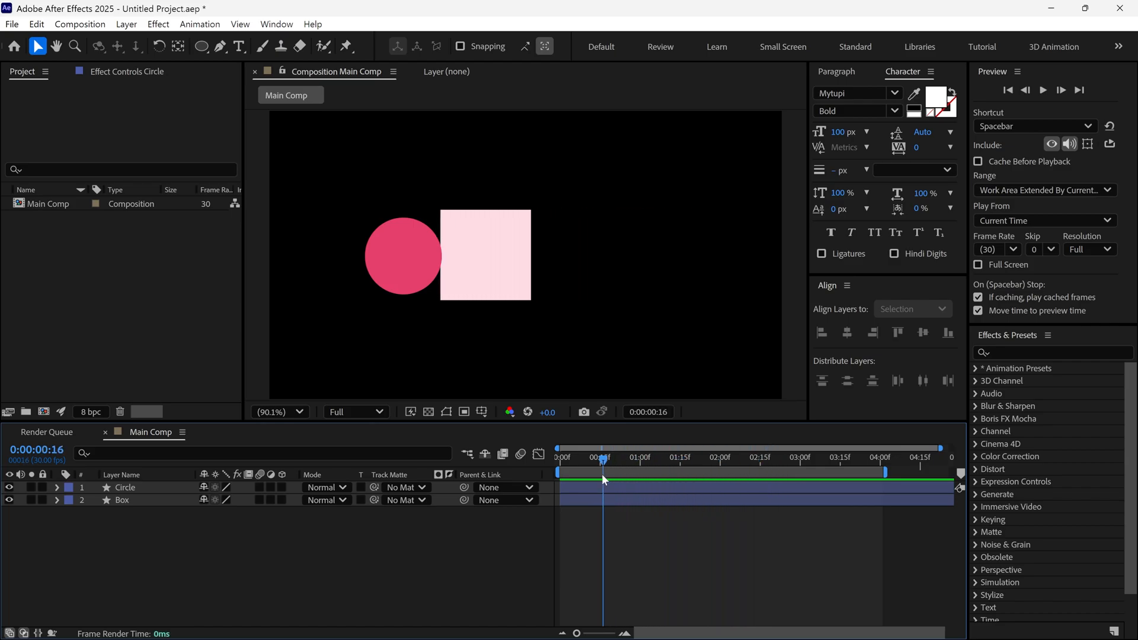
pyautogui.click(642, 457)
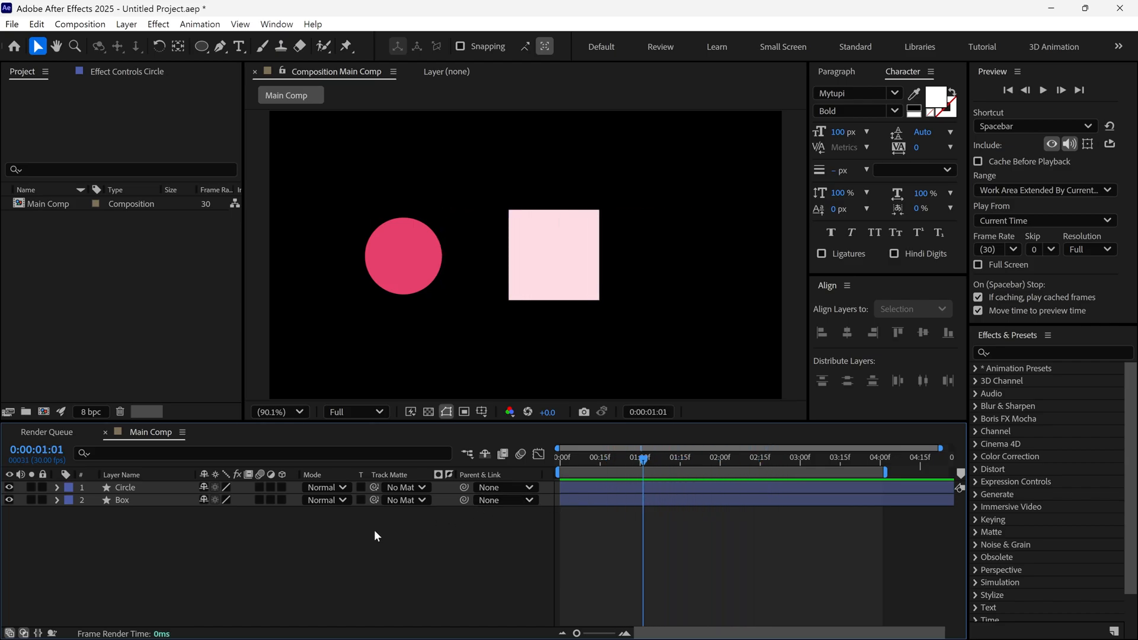
pyautogui.click(125, 487)
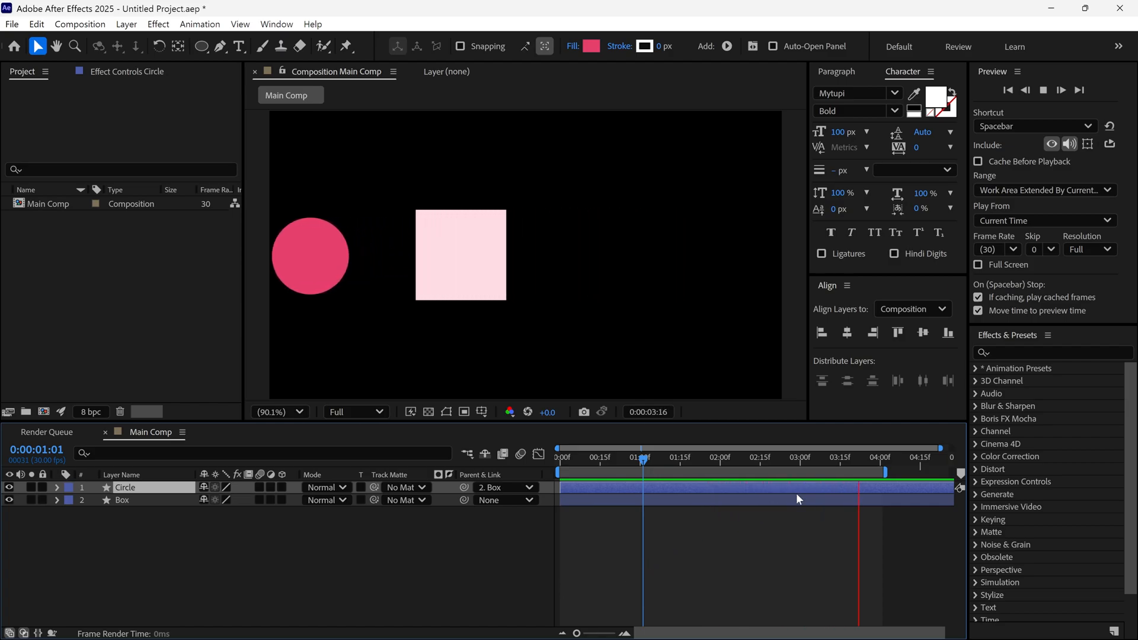
pyautogui.click(125, 487)
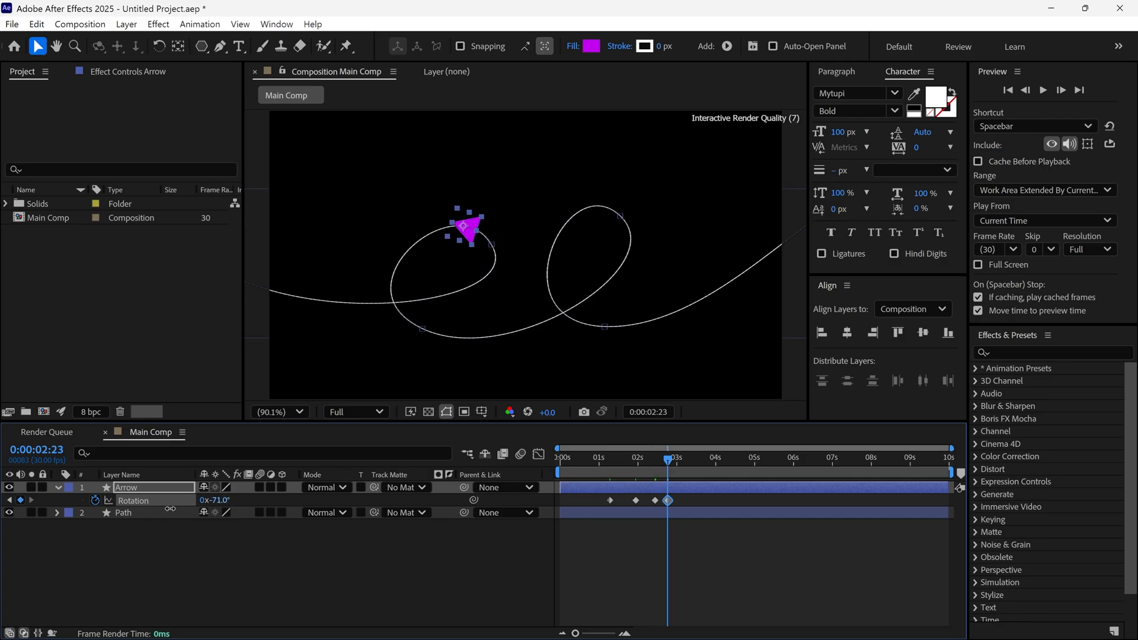
# Step: Remove the Arrow's Rotation keyframes and set Auto-Orient to Orient Along Path
pyautogui.press('ctrl+z')
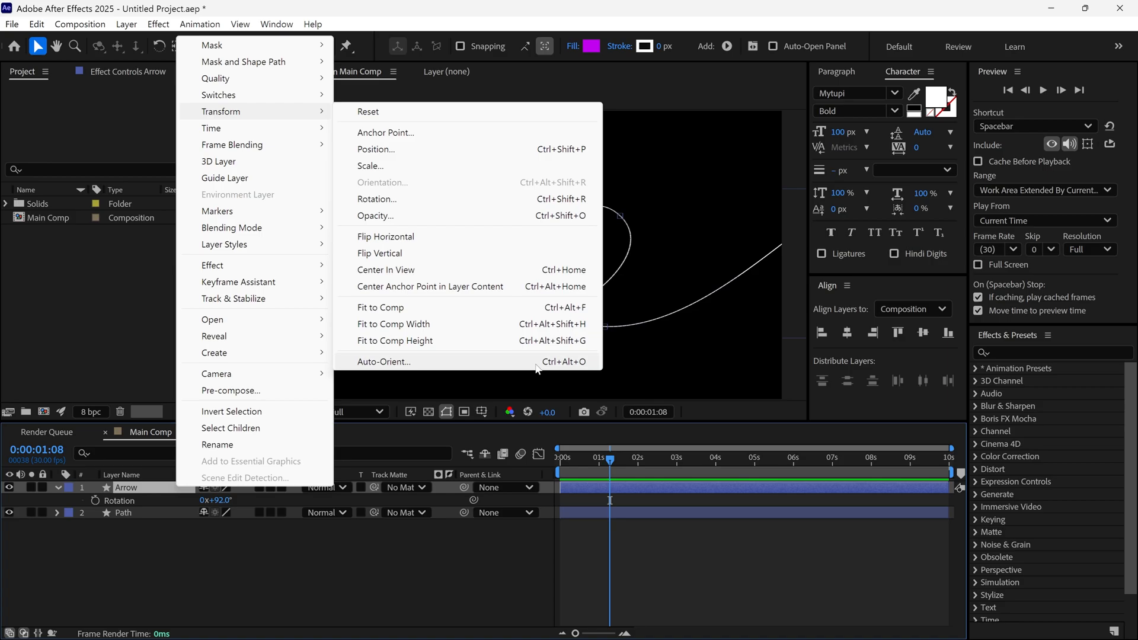
pyautogui.click(384, 361)
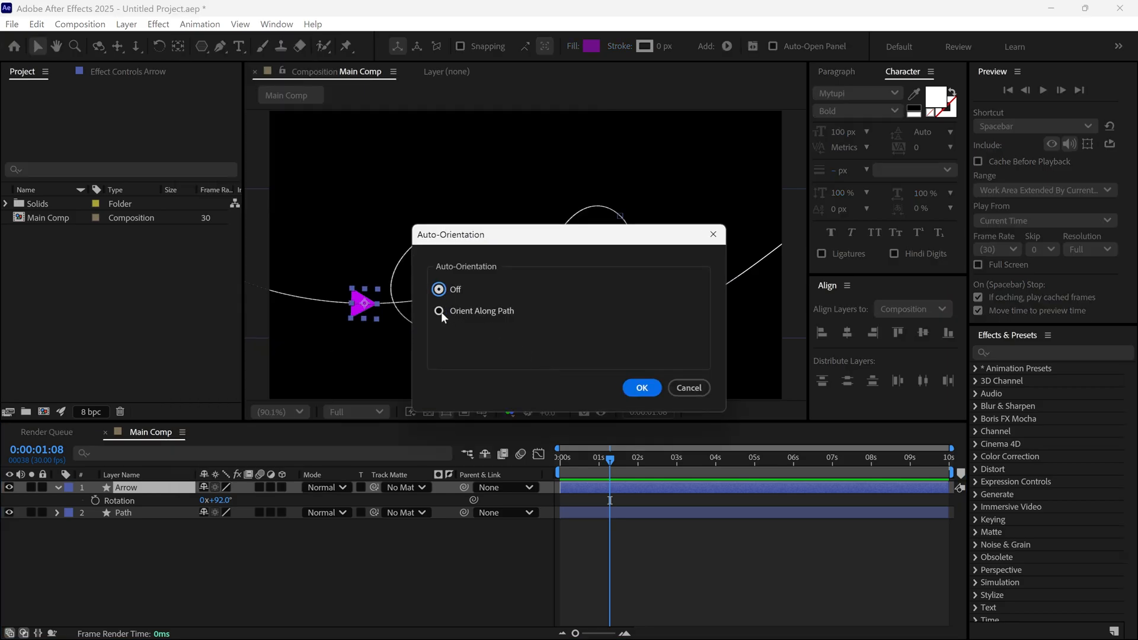
pyautogui.click(640, 387)
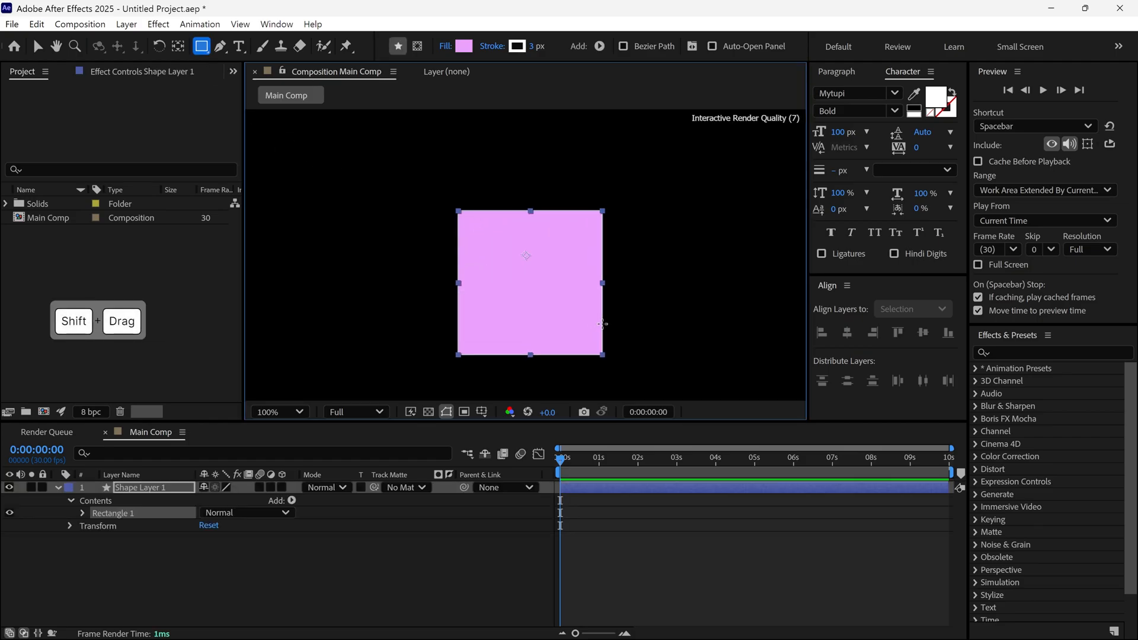
# Step: Switch to the Selection tool and deselect the newly drawn pink square
pyautogui.click(38, 45)
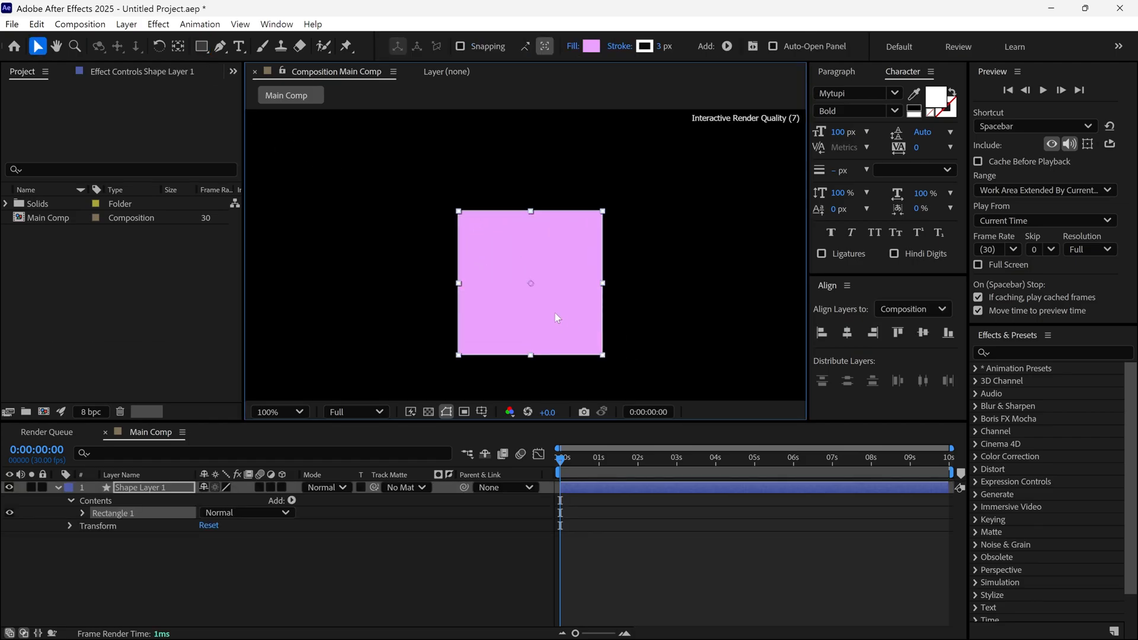
pyautogui.click(627, 318)
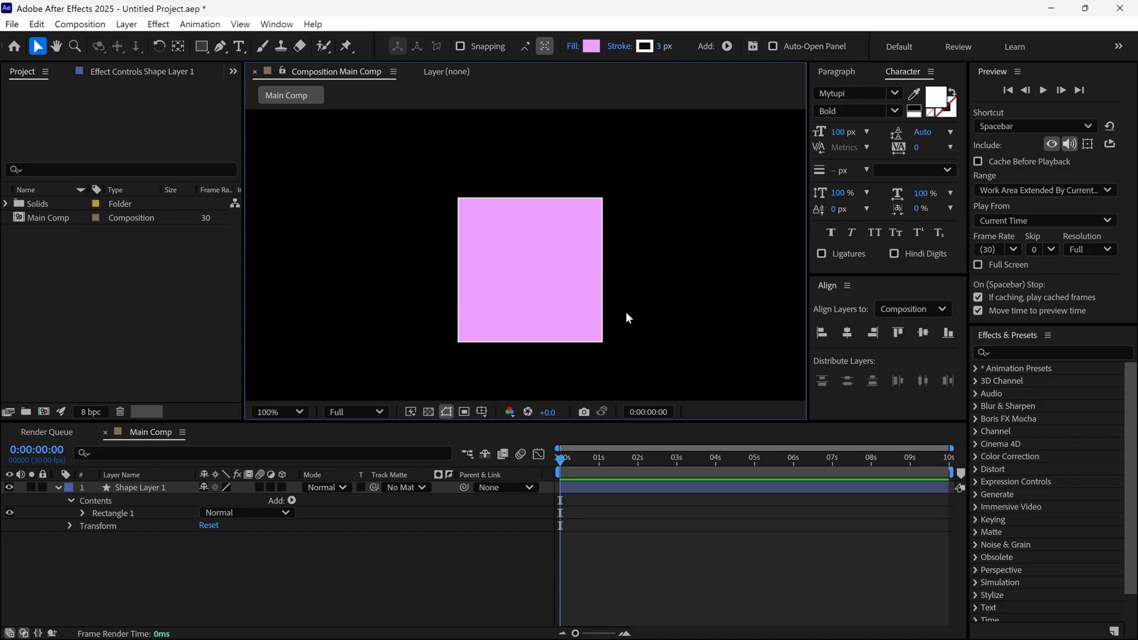
pyautogui.click(529, 270)
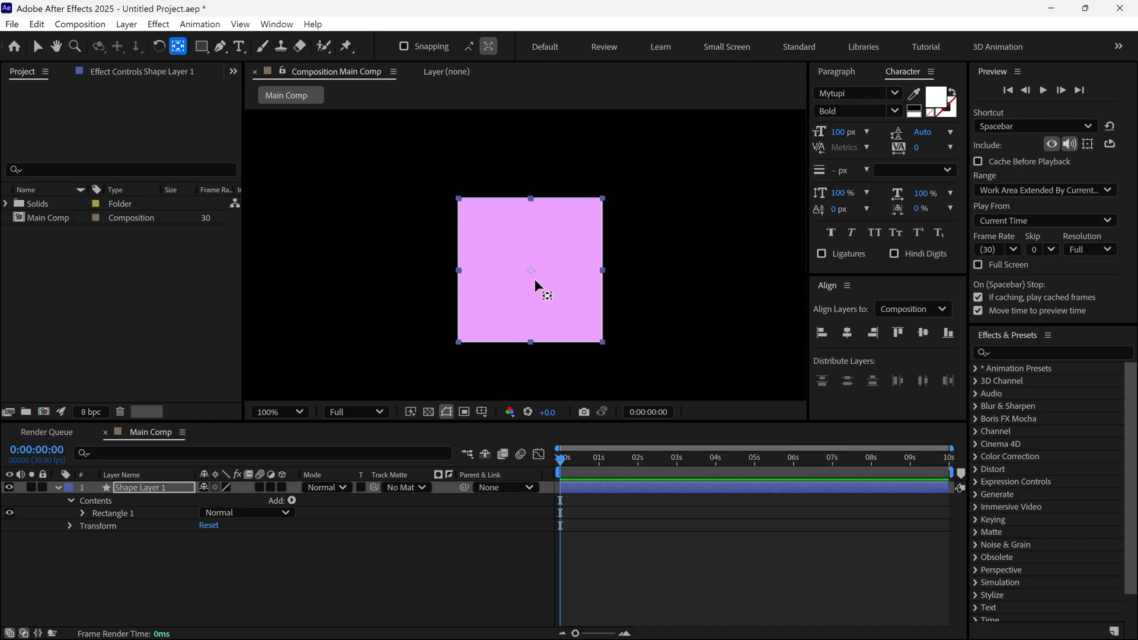
pyautogui.moveTo(628, 288)
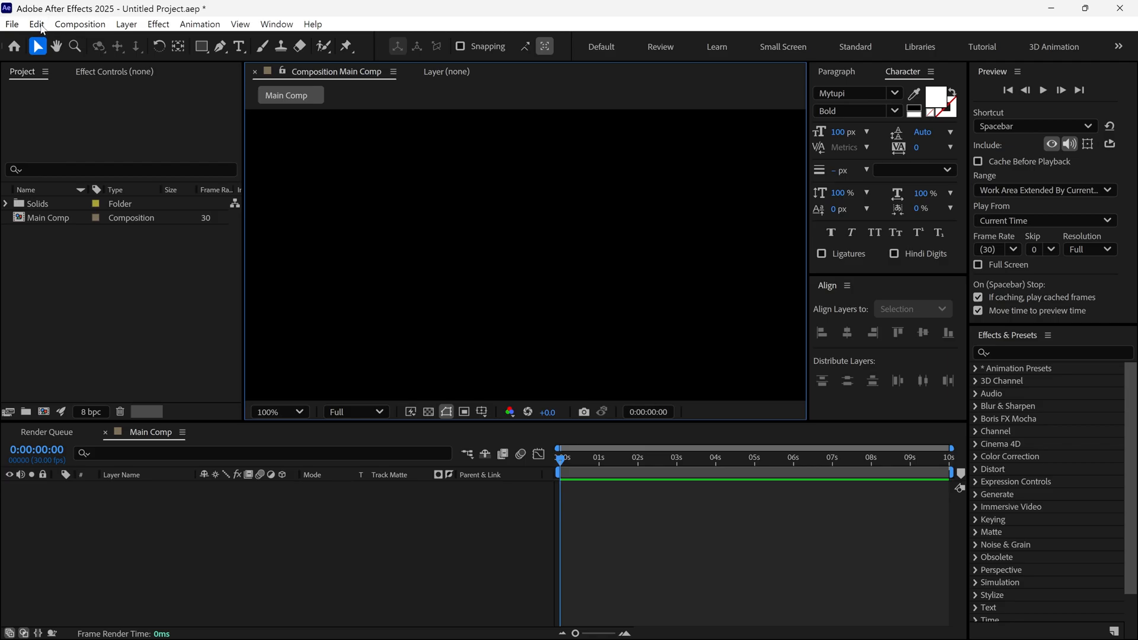
# Step: Enable Center Anchor Point in New Shape Layers in General preferences, then draw a new square
pyautogui.click(35, 24)
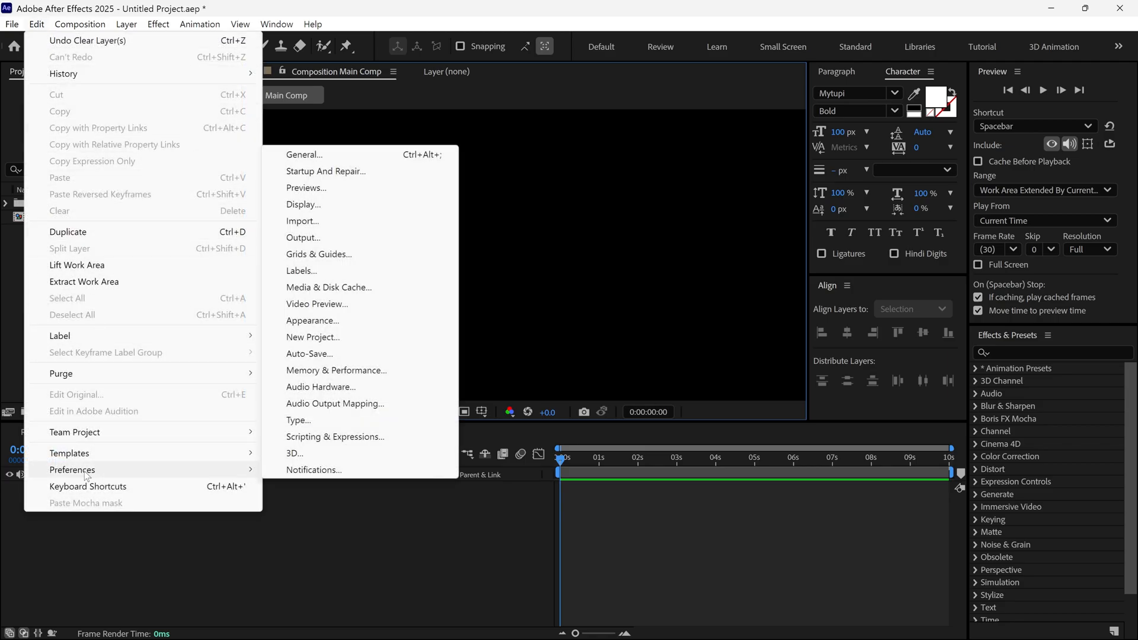
pyautogui.moveTo(304, 154)
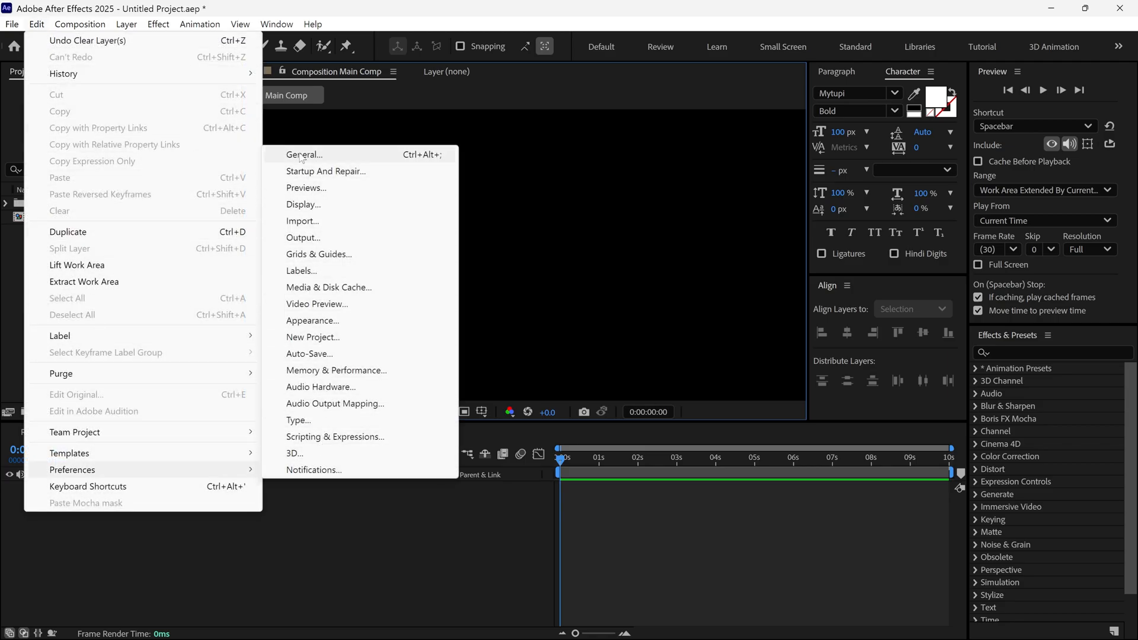
pyautogui.click(303, 154)
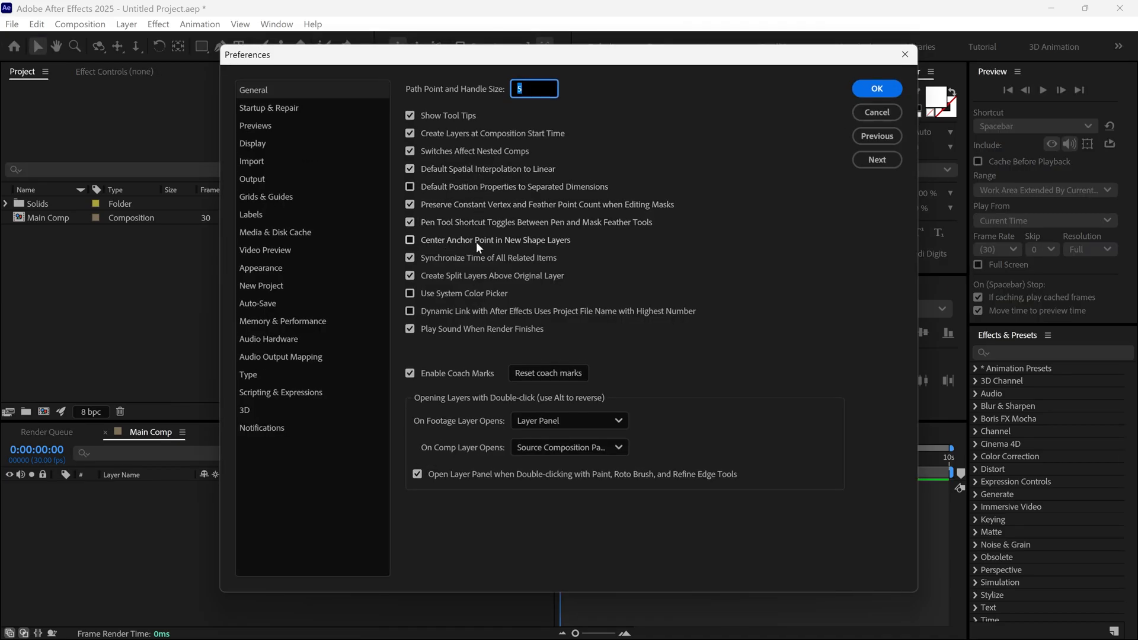
pyautogui.click(410, 240)
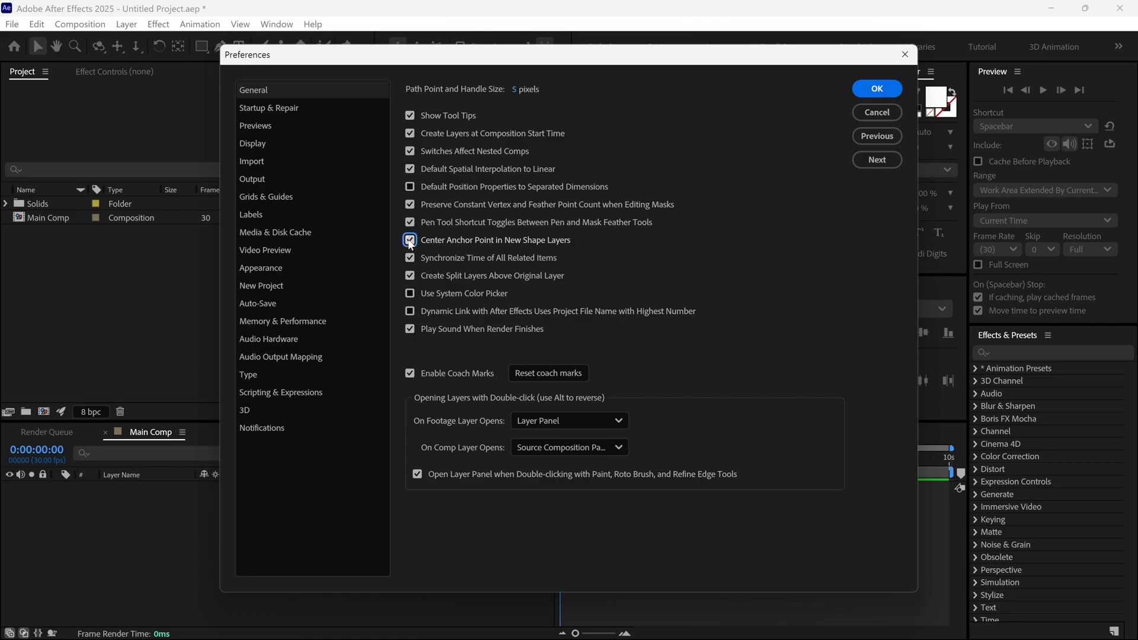
pyautogui.click(876, 87)
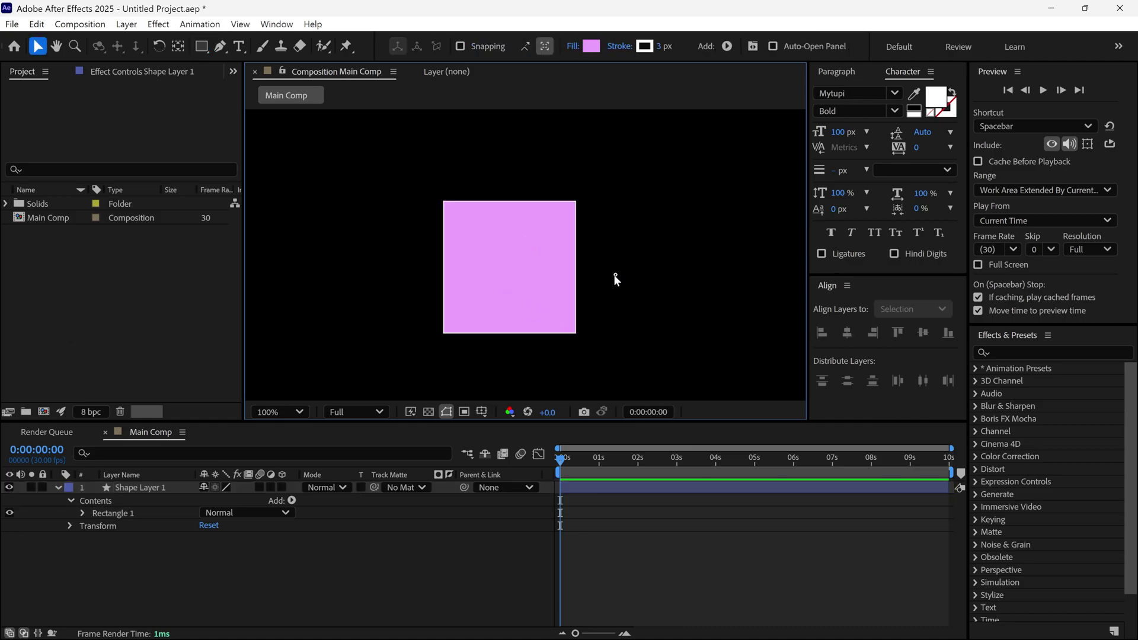
pyautogui.click(510, 267)
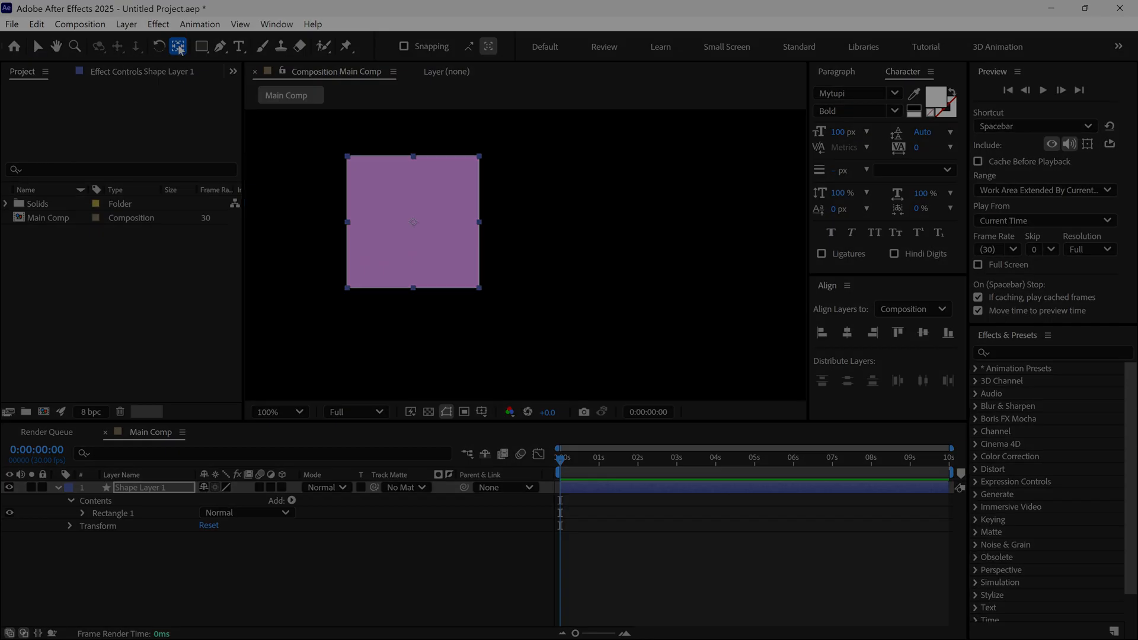
pyautogui.click(74, 46)
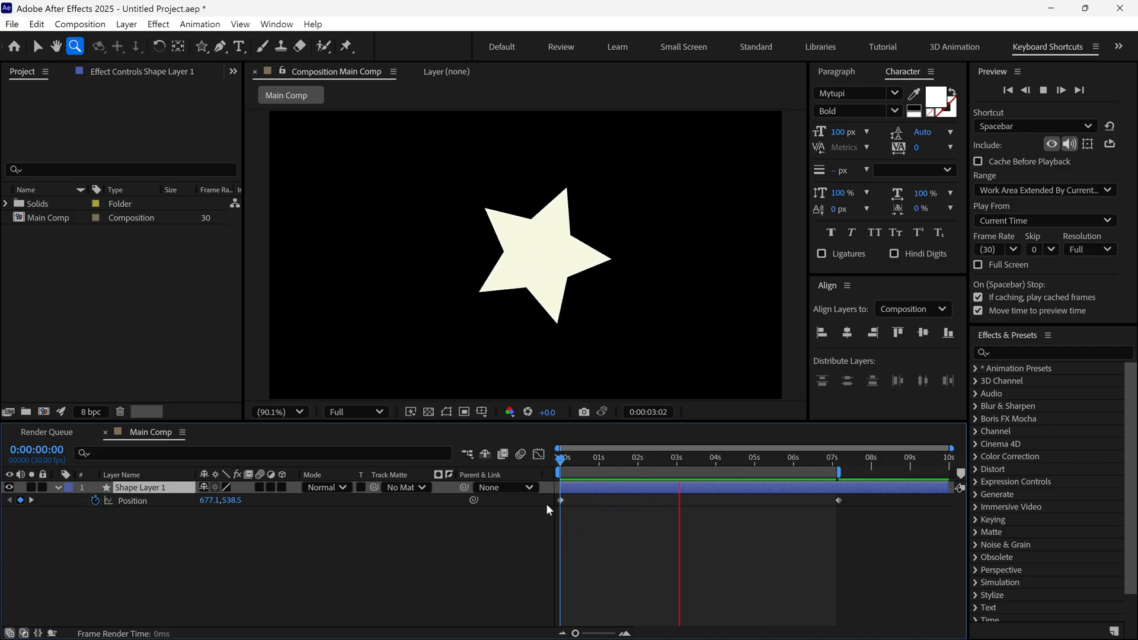
# Step: Select the star layer to show its Position keyframes and rotation expression in the Timeline
pyautogui.click(756, 457)
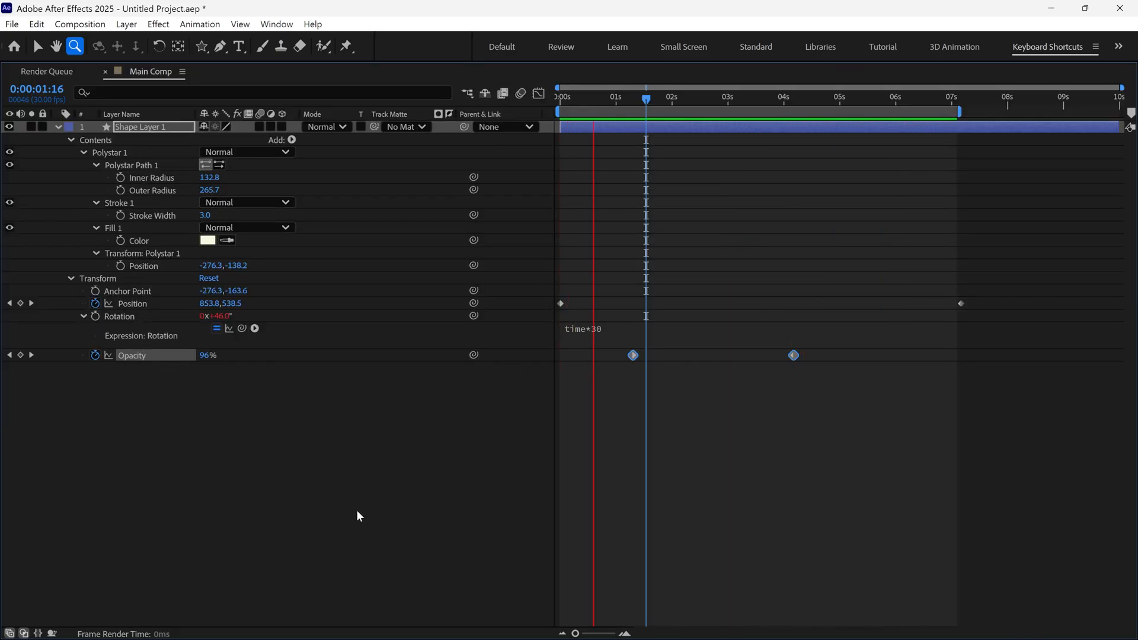
pyautogui.click(58, 126)
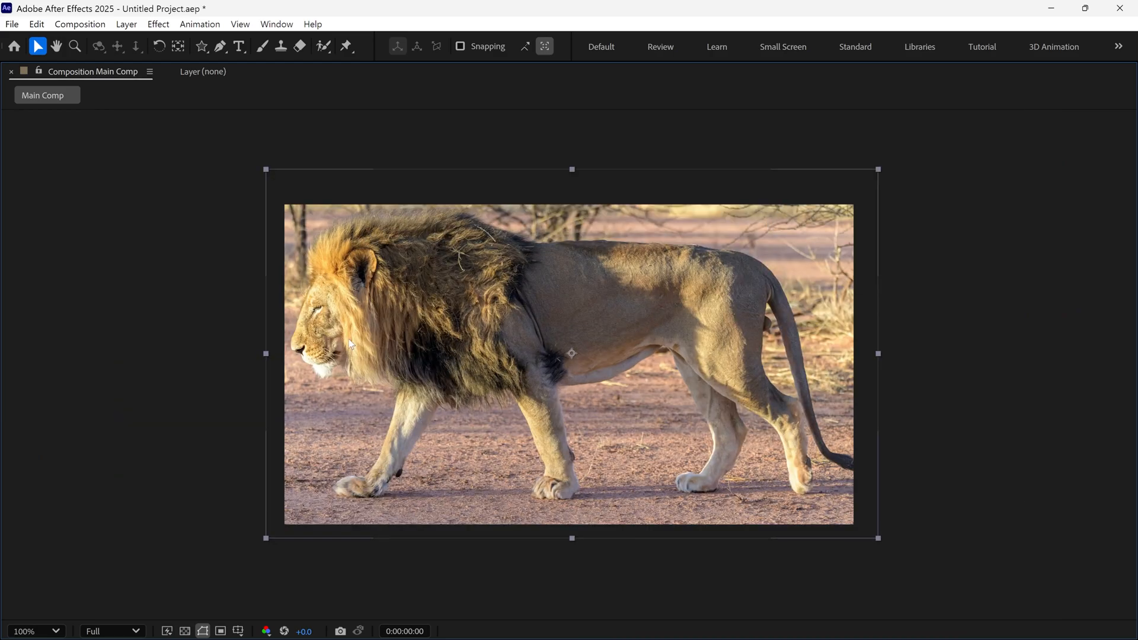
pyautogui.moveTo(515, 390)
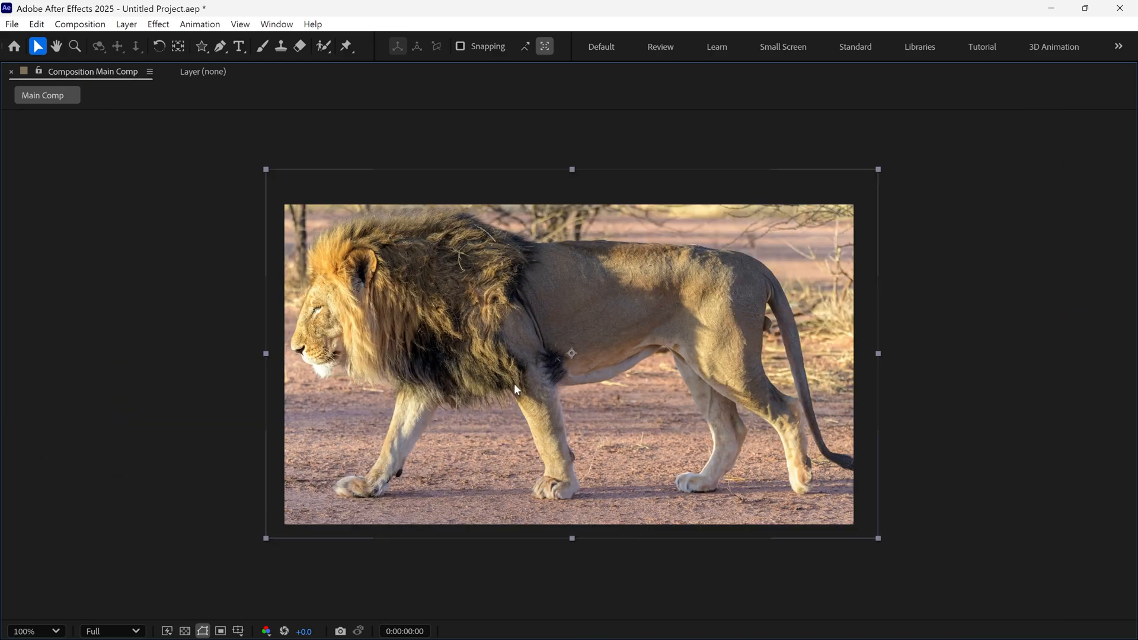
pyautogui.moveTo(459, 277)
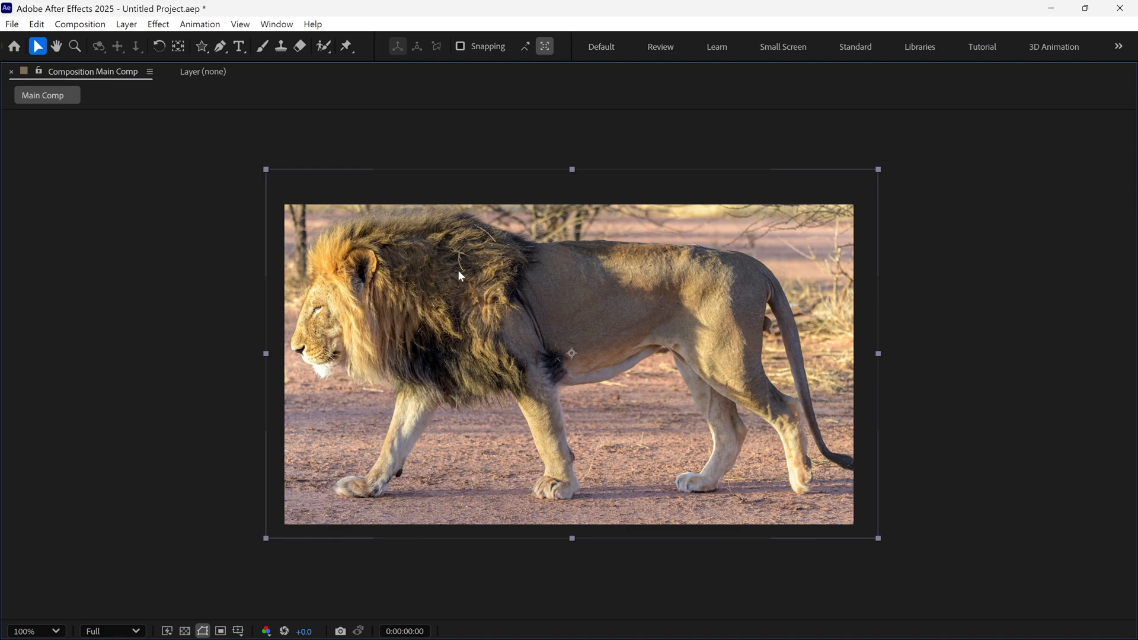
# Step: Apply Transform > Fit to Comp, then Fit to Comp Width, to the lion photo layer
pyautogui.rightClick(458, 276)
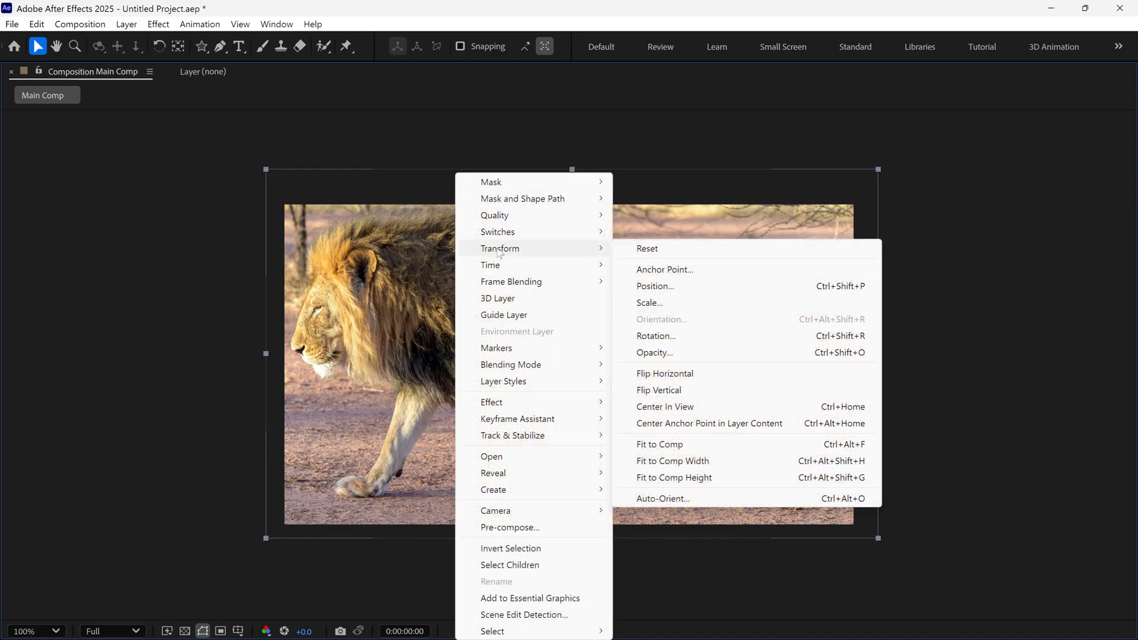
pyautogui.moveTo(673, 444)
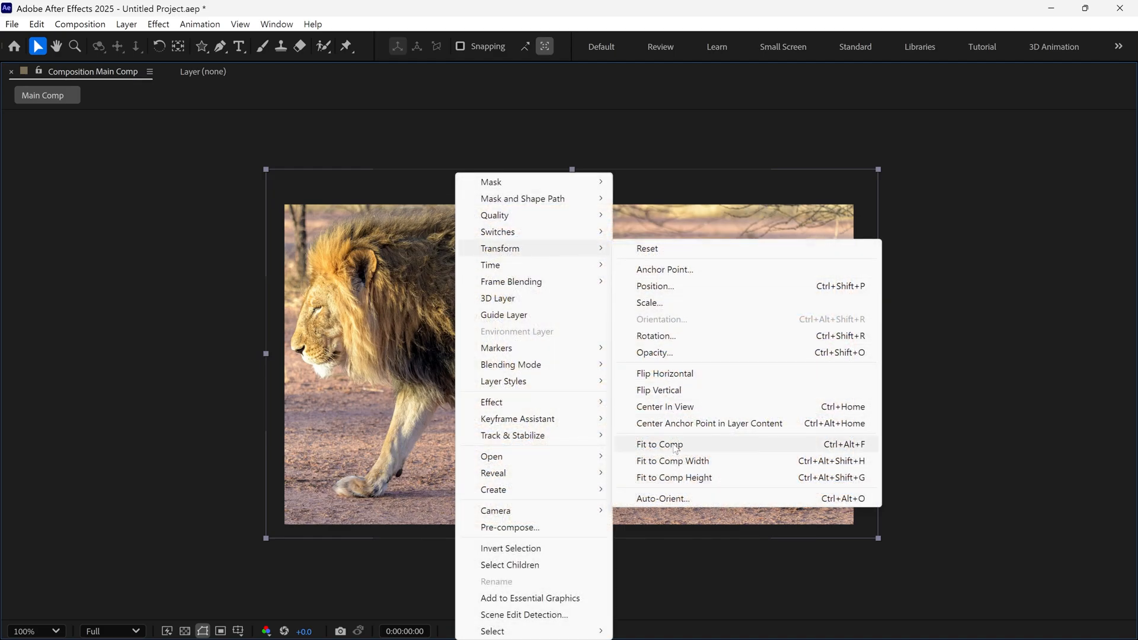
pyautogui.click(659, 443)
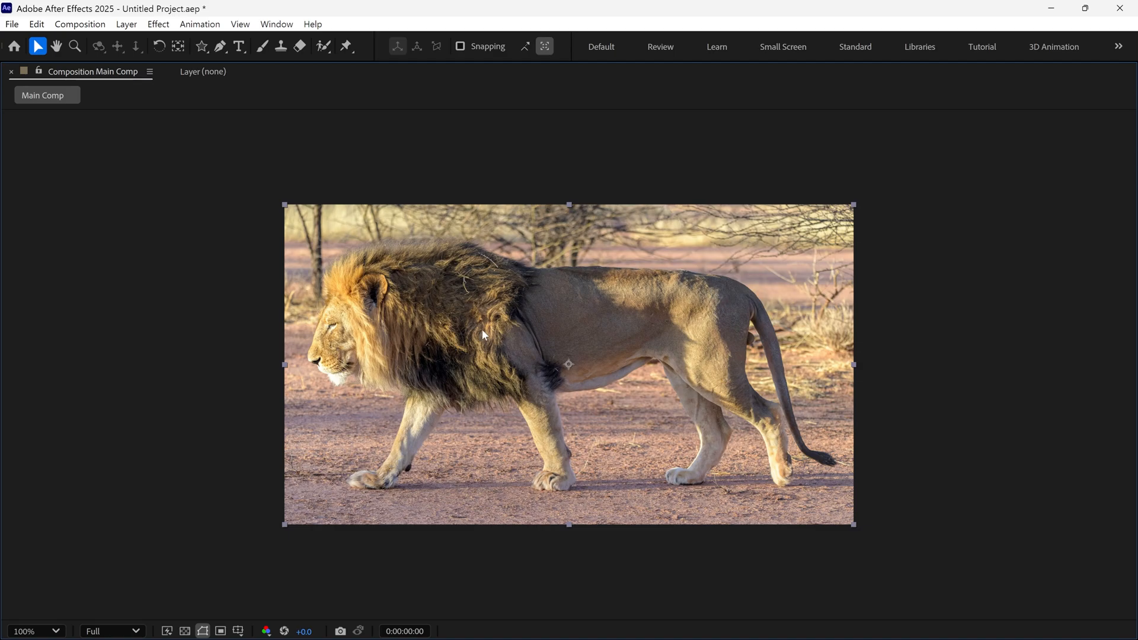
pyautogui.moveTo(545, 432)
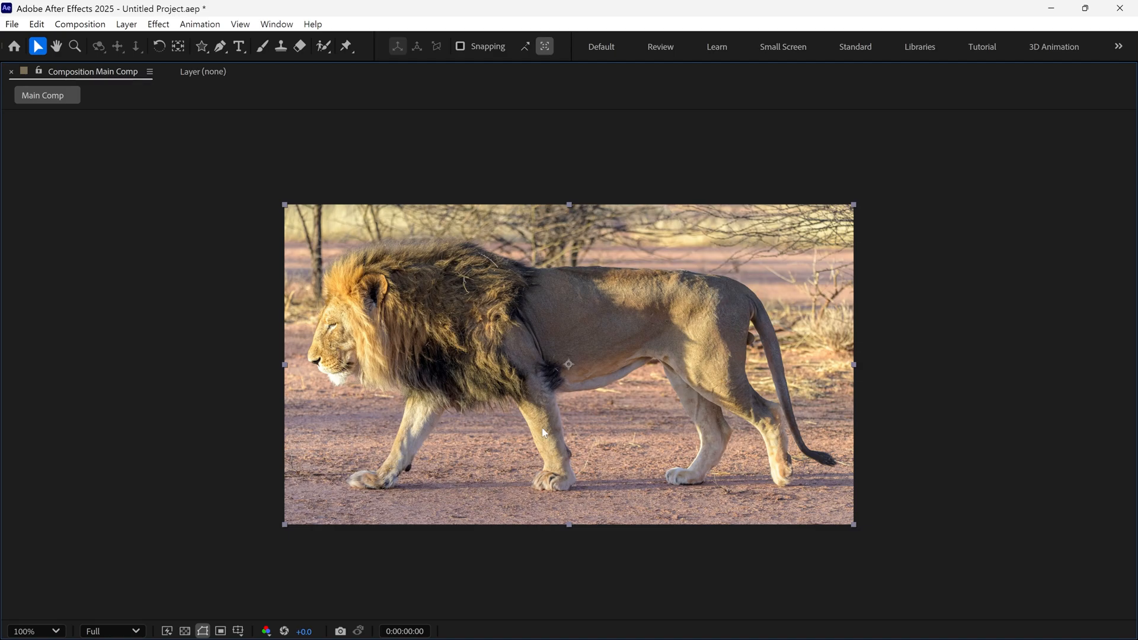
pyautogui.moveTo(568, 399)
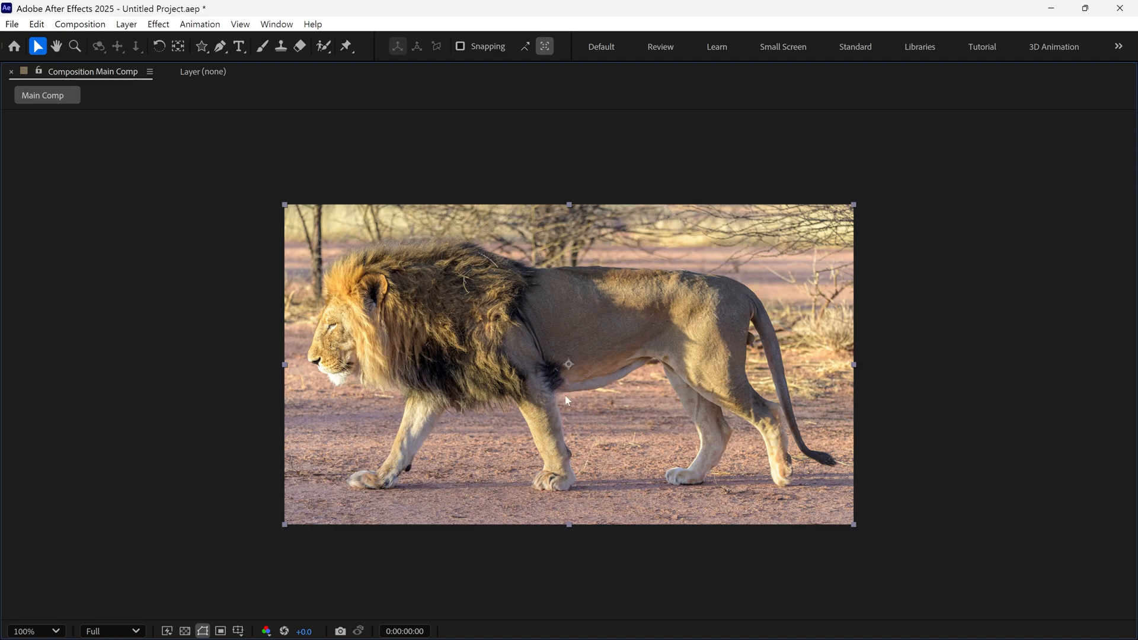
pyautogui.rightClick(569, 399)
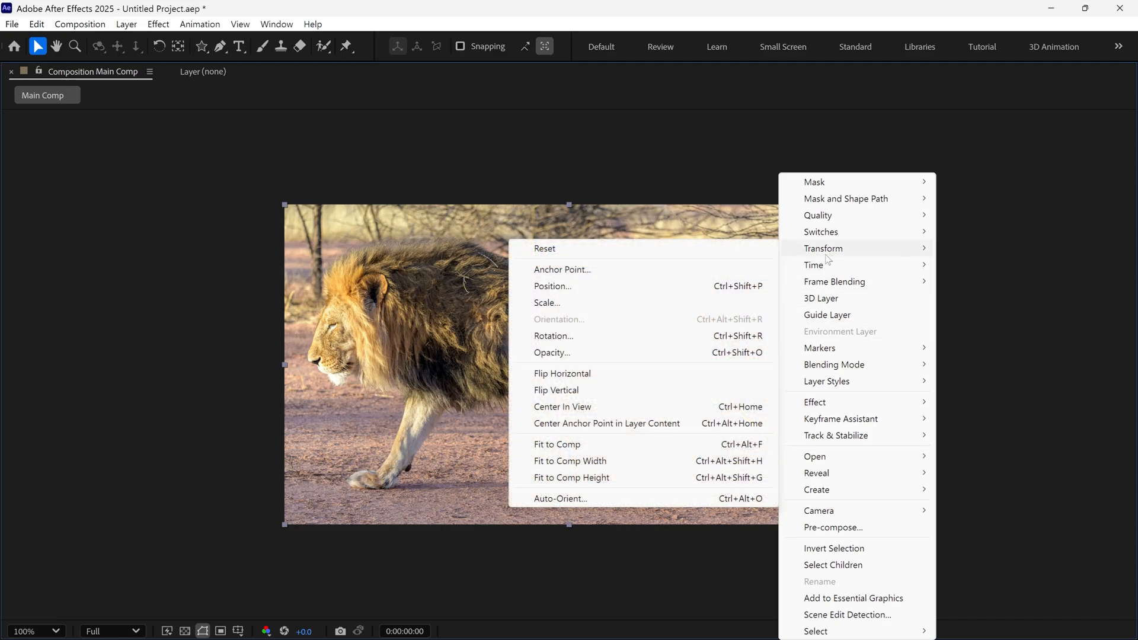
pyautogui.moveTo(571, 461)
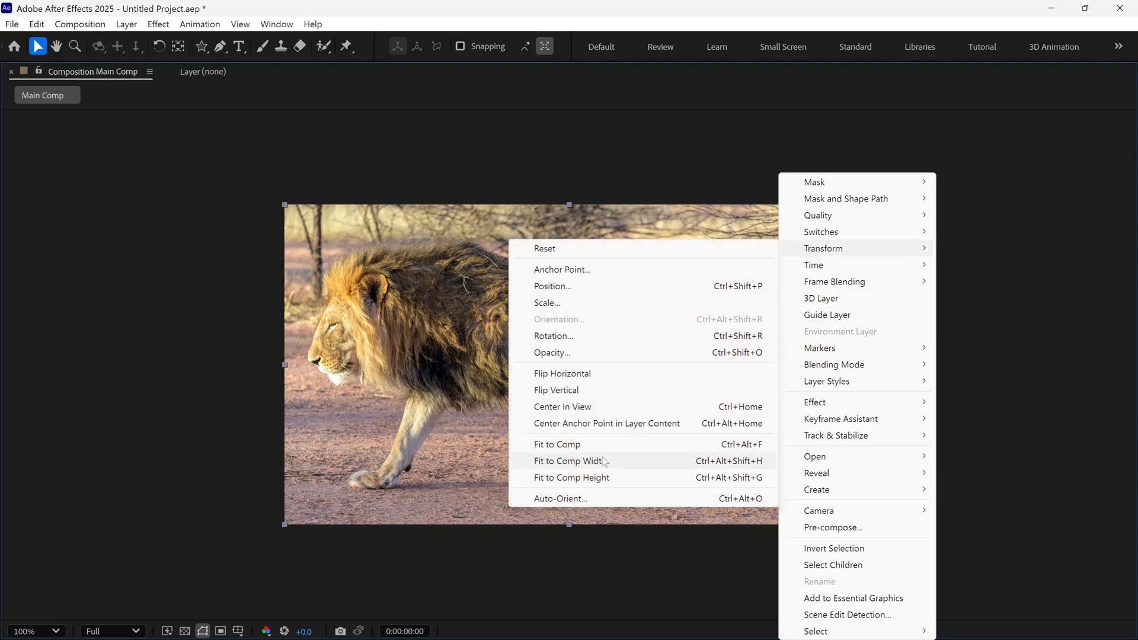
pyautogui.click(568, 461)
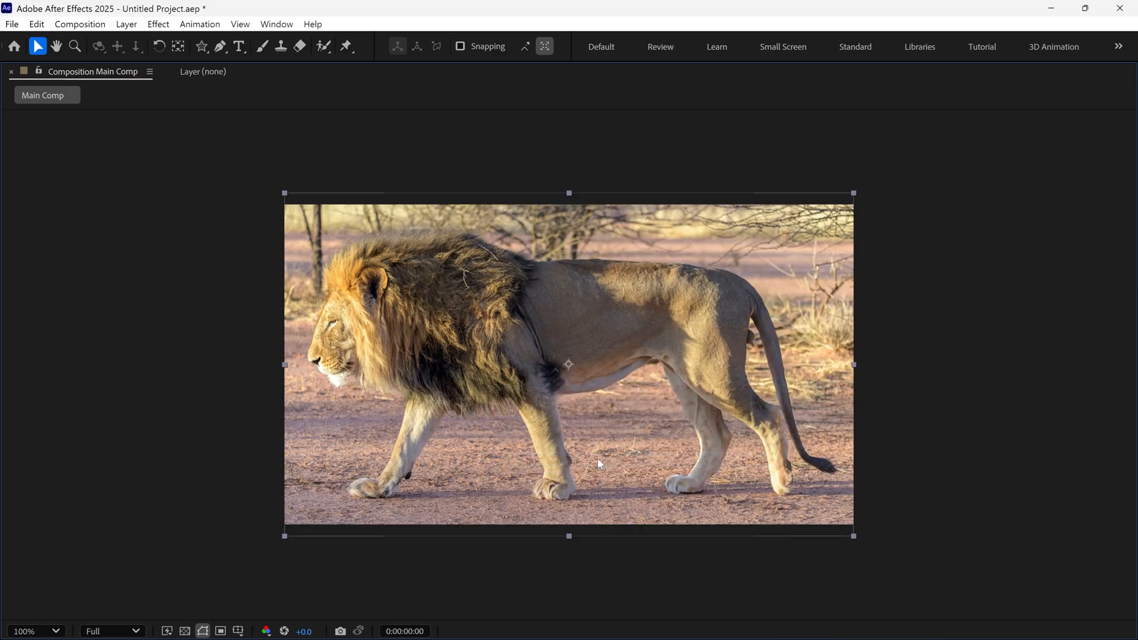
pyautogui.moveTo(630, 440)
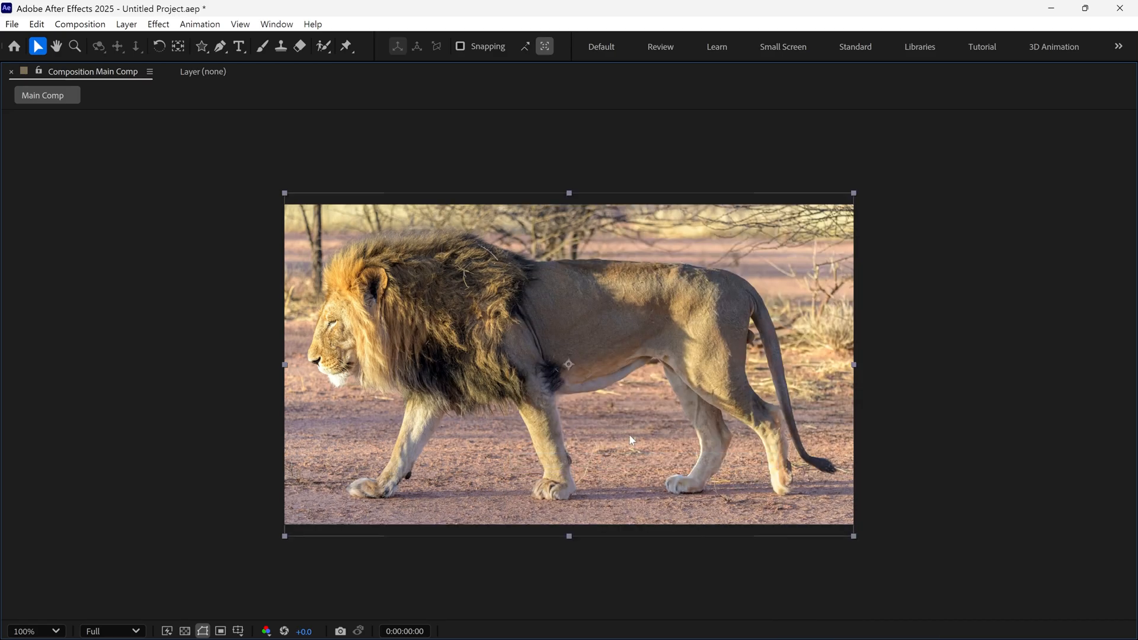
pyautogui.rightClick(632, 426)
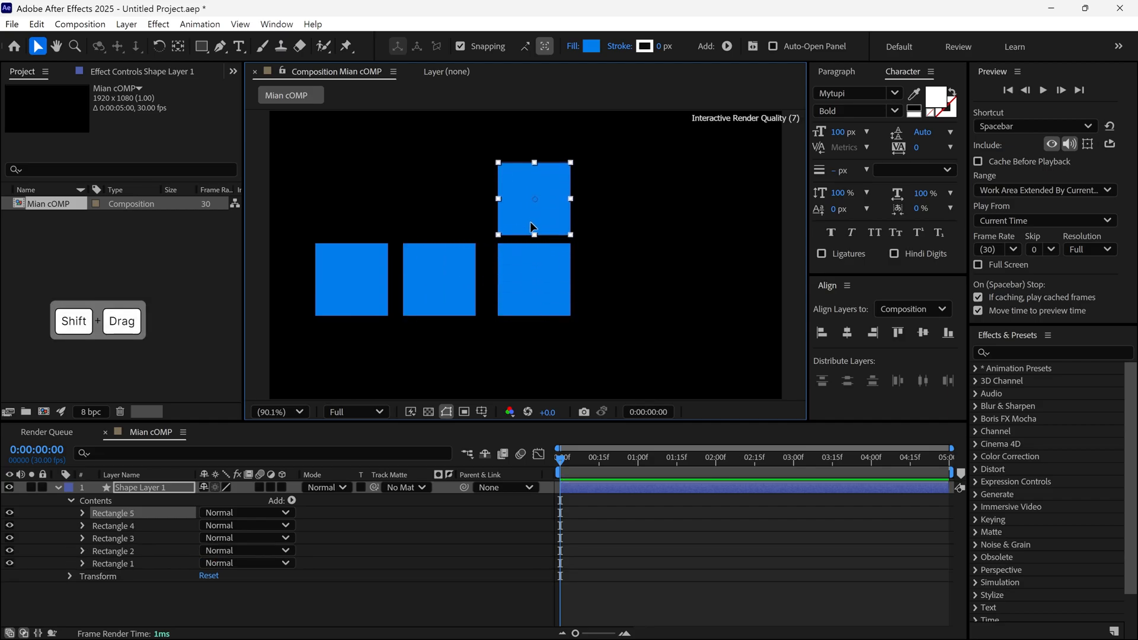
# Step: Shift-drag the blue square so it snaps directly above the right-hand square
pyautogui.press('ctrl+d')
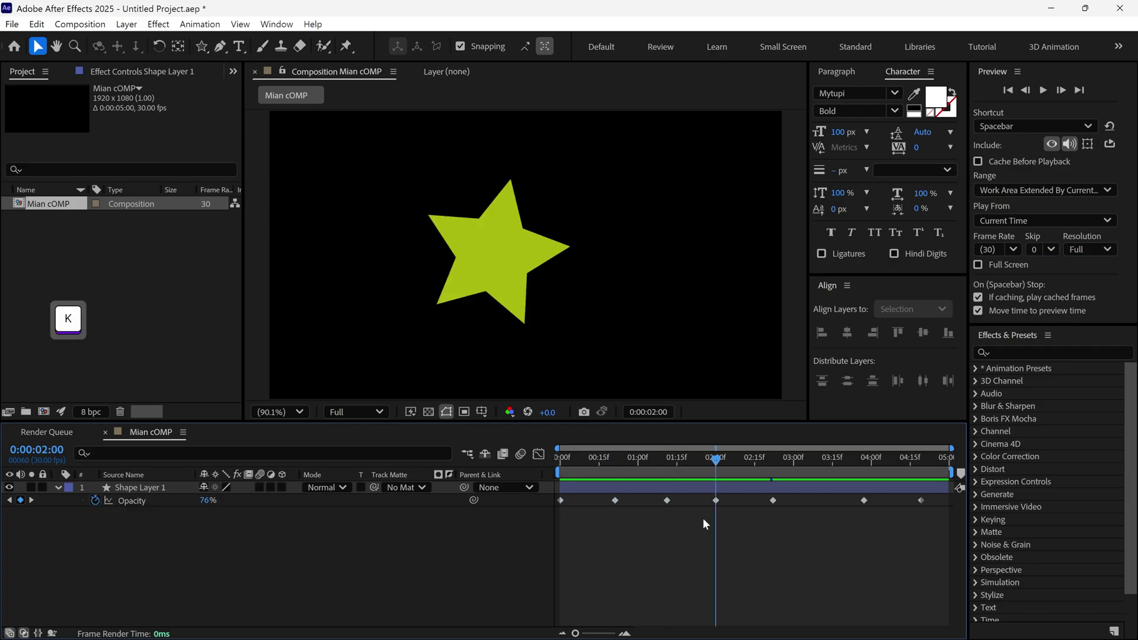
# Step: Jump to the star's next Opacity keyframe at 2 seconds
pyautogui.press('j')
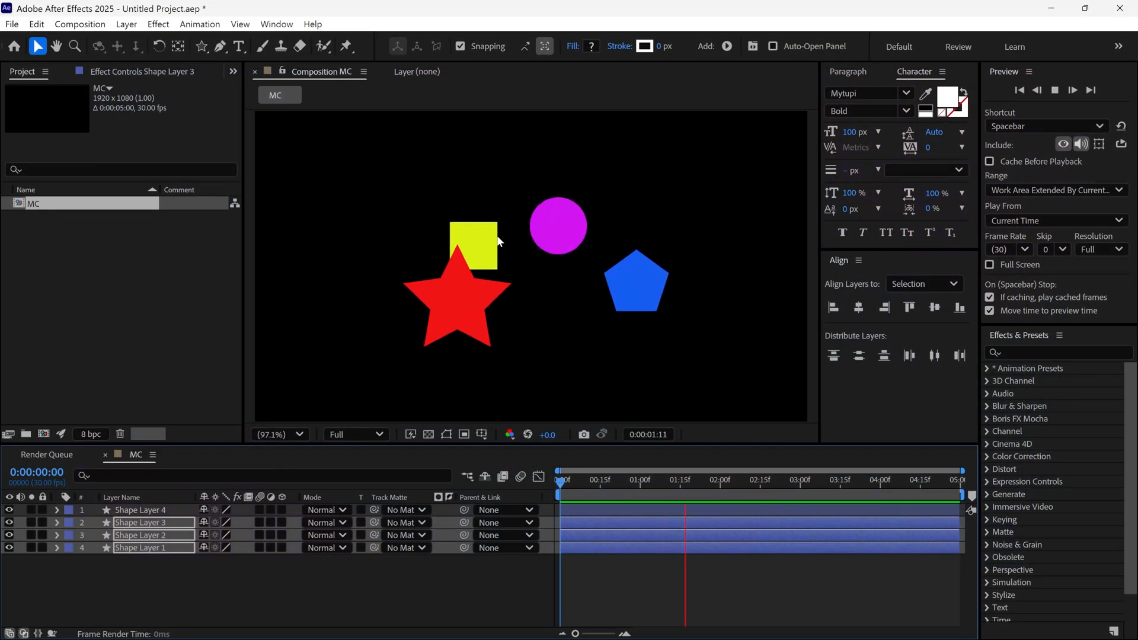
# Step: Move to about frame 21 and solo Shape Layer 2, leaving only the magenta circle
pyautogui.click(615, 480)
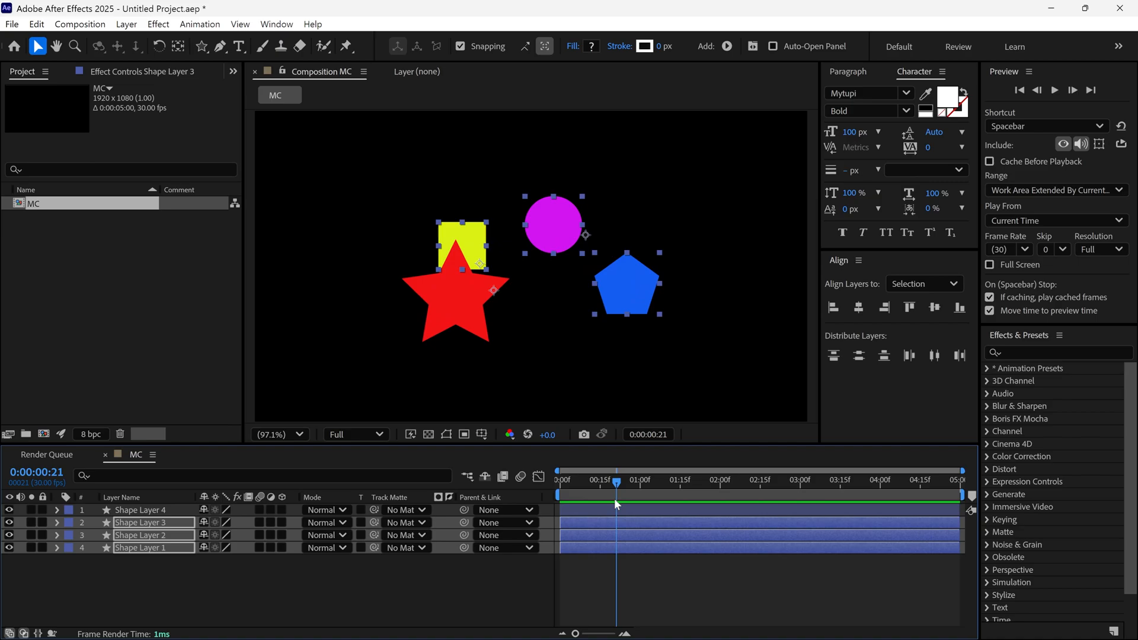
pyautogui.click(553, 223)
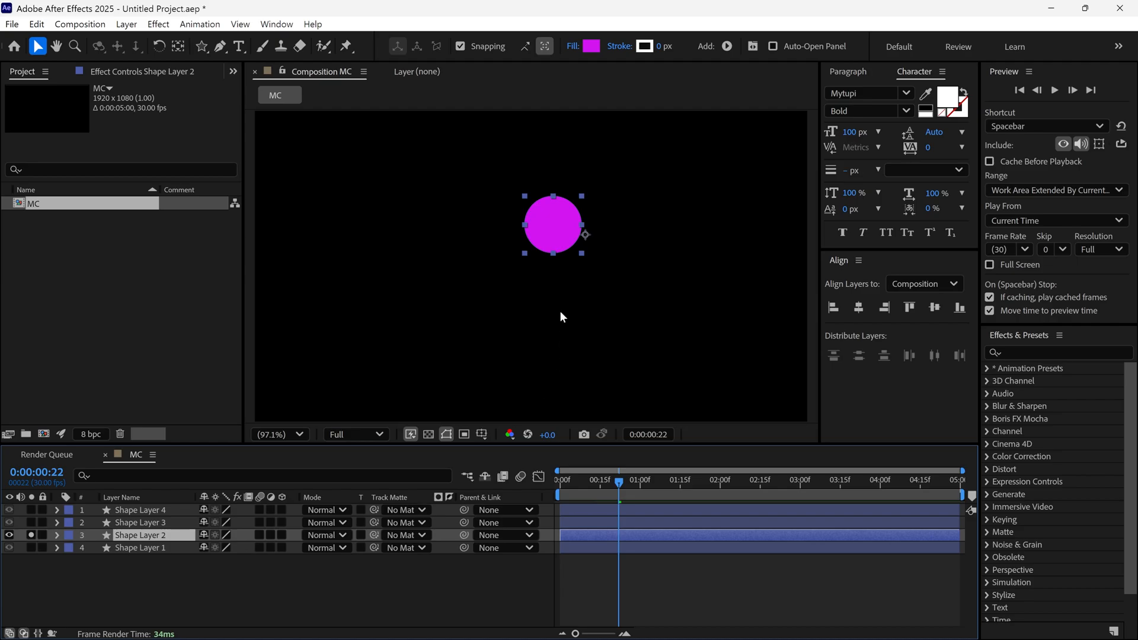
pyautogui.click(784, 481)
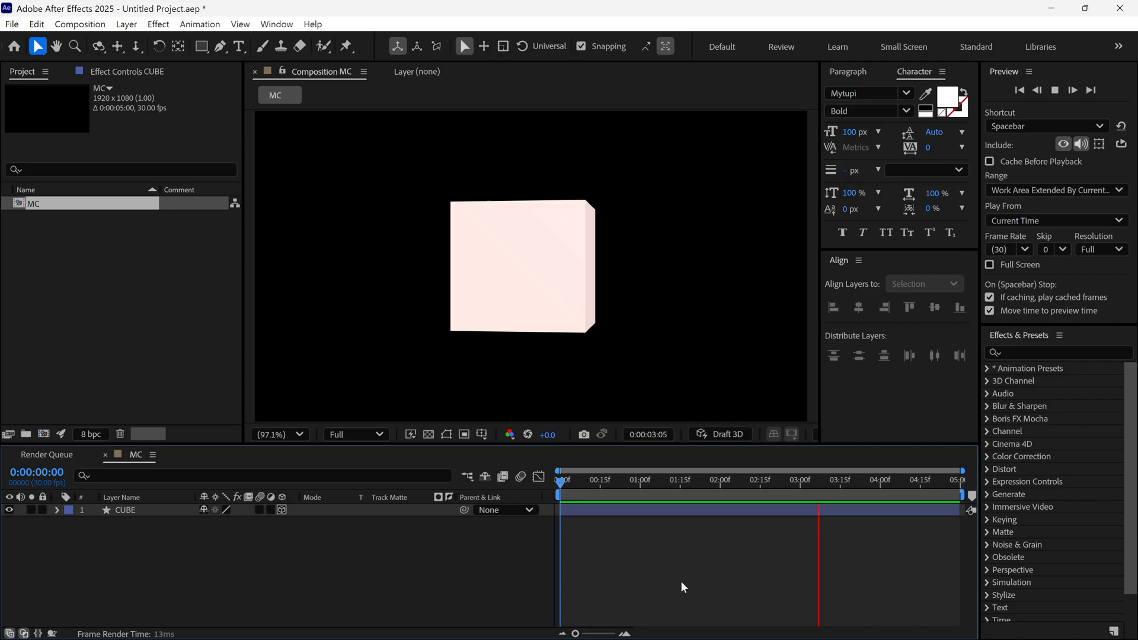
# Step: Move into the cube animation, switch on Draft 3D, and show the 3D ground grid
pyautogui.click(565, 479)
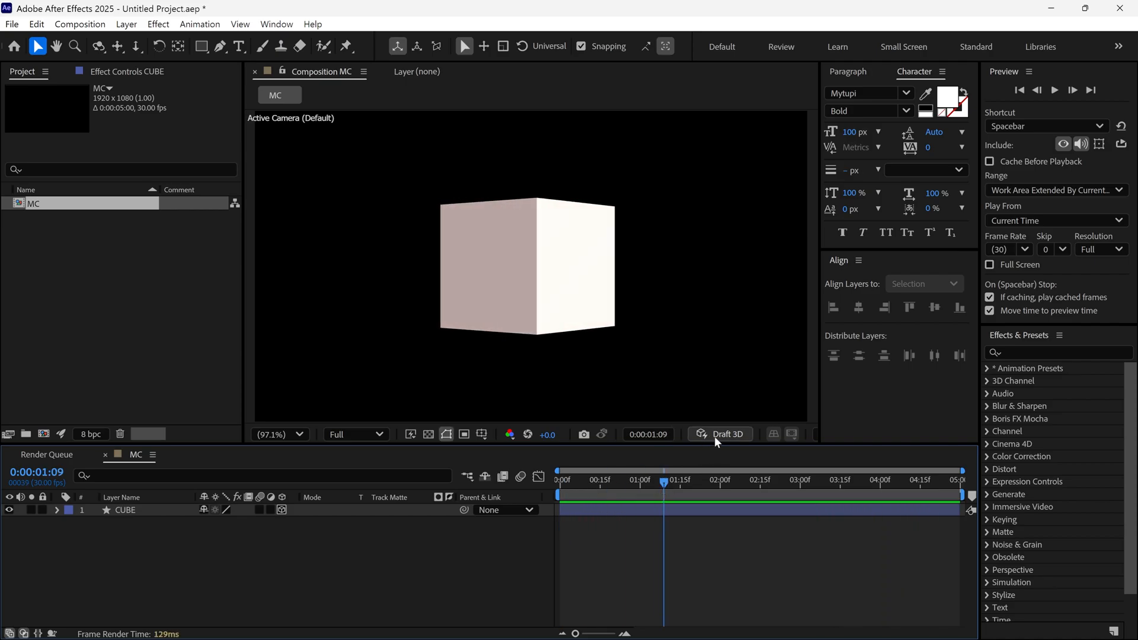
pyautogui.click(719, 434)
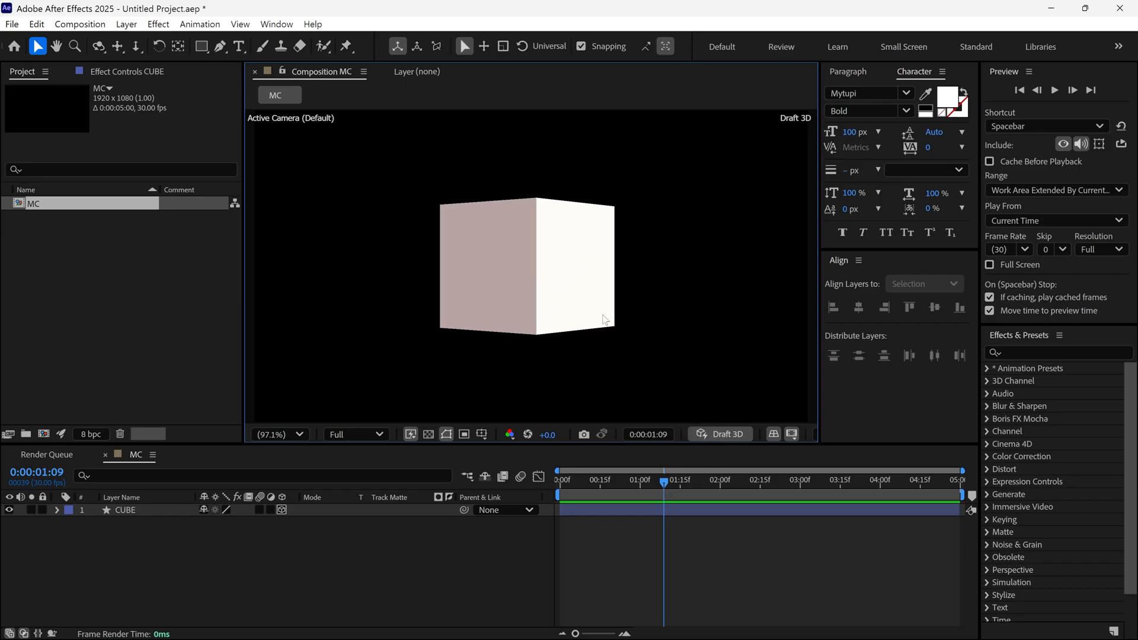
pyautogui.click(98, 45)
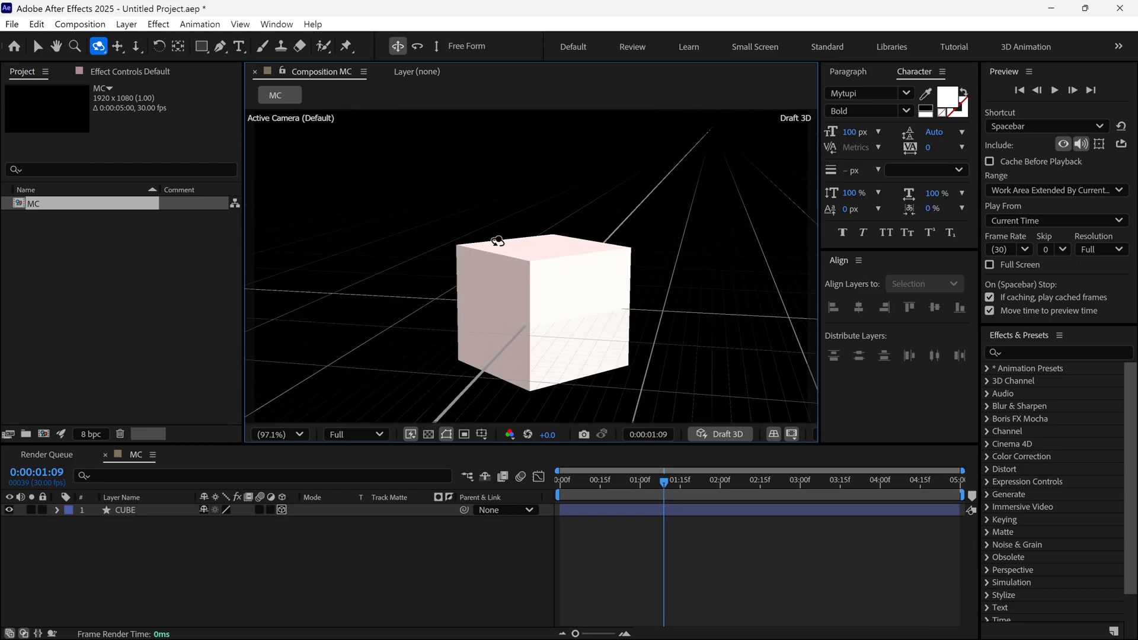
# Step: Switch the composition viewer to the Default 3D view from its context menu
pyautogui.rightClick(467, 239)
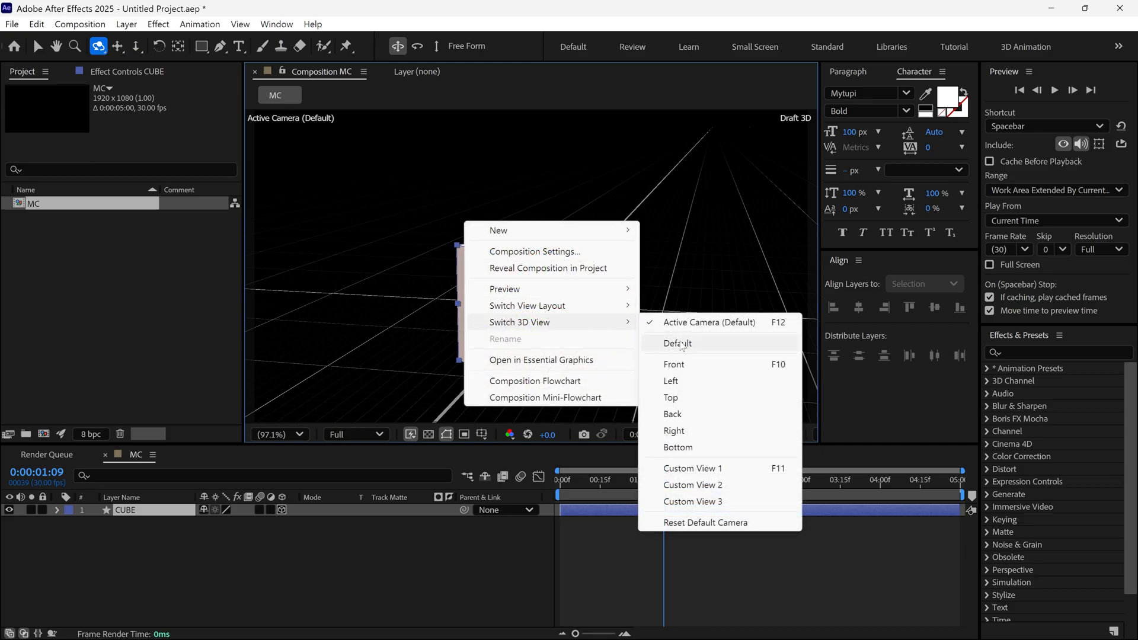
pyautogui.click(675, 343)
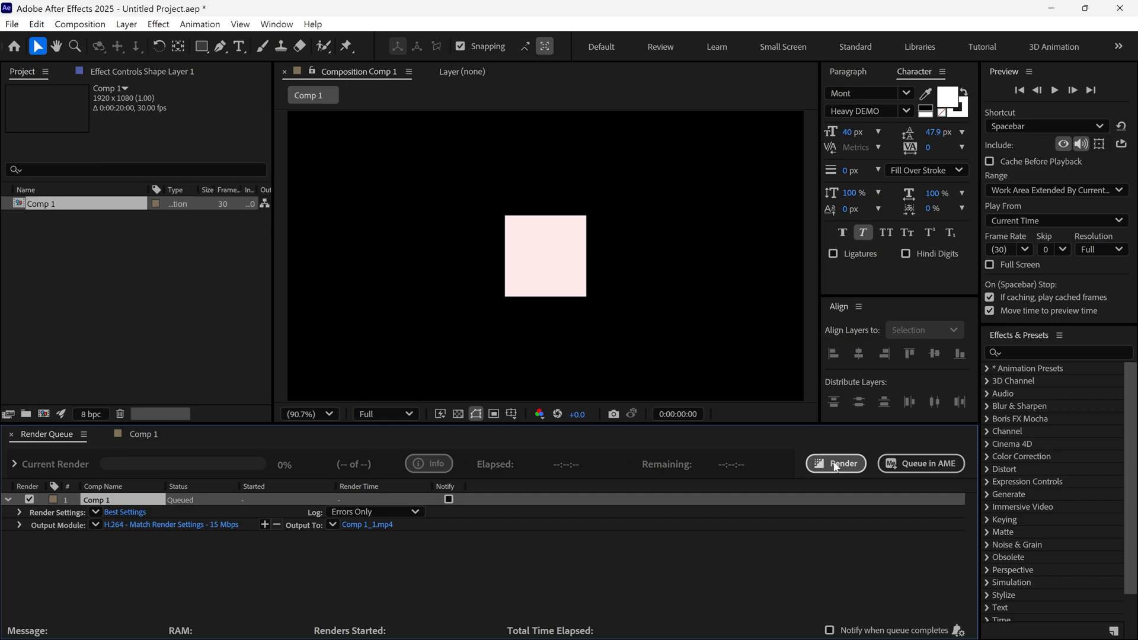
# Step: Render the queued Comp 1 to Comp 1_1.mp4
pyautogui.click(835, 463)
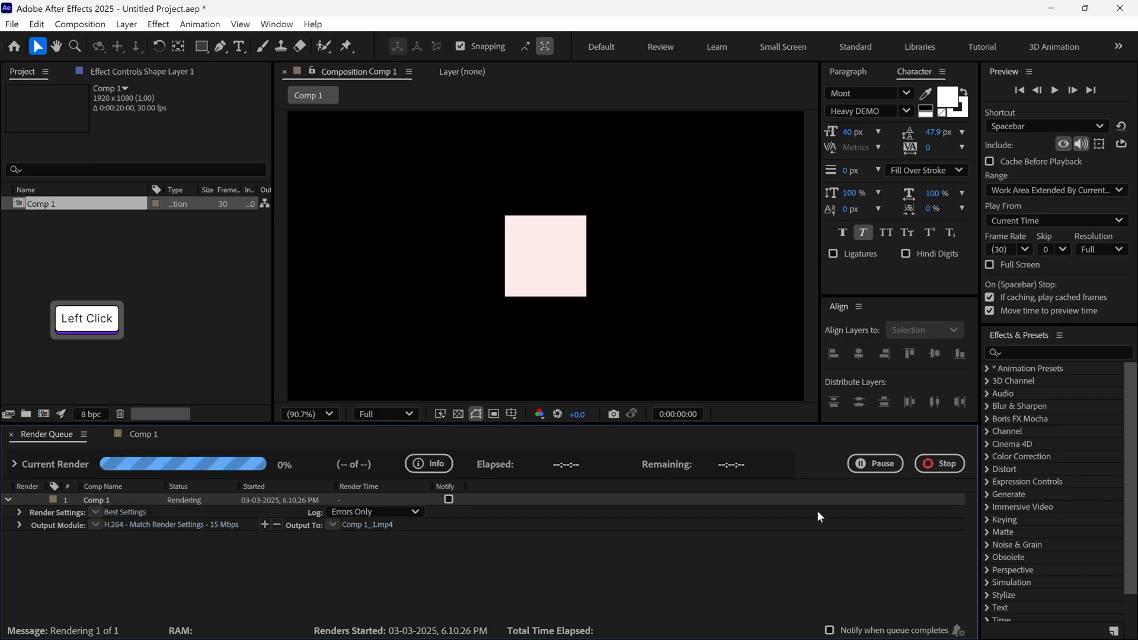